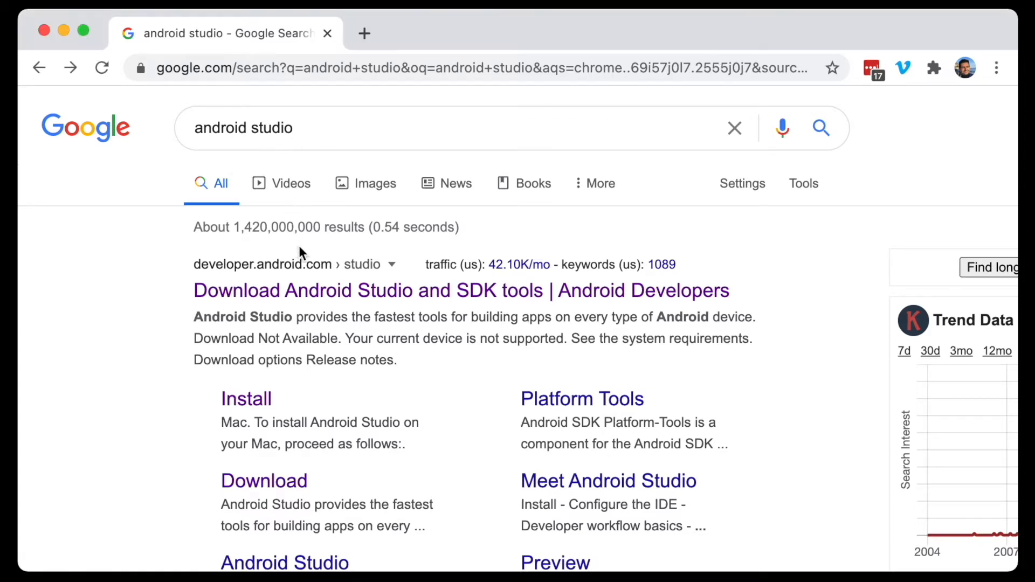
From developer.android.com, accept the terms and download the Android Studio 4.1.1 installer for Mac.
left_click(460, 290)
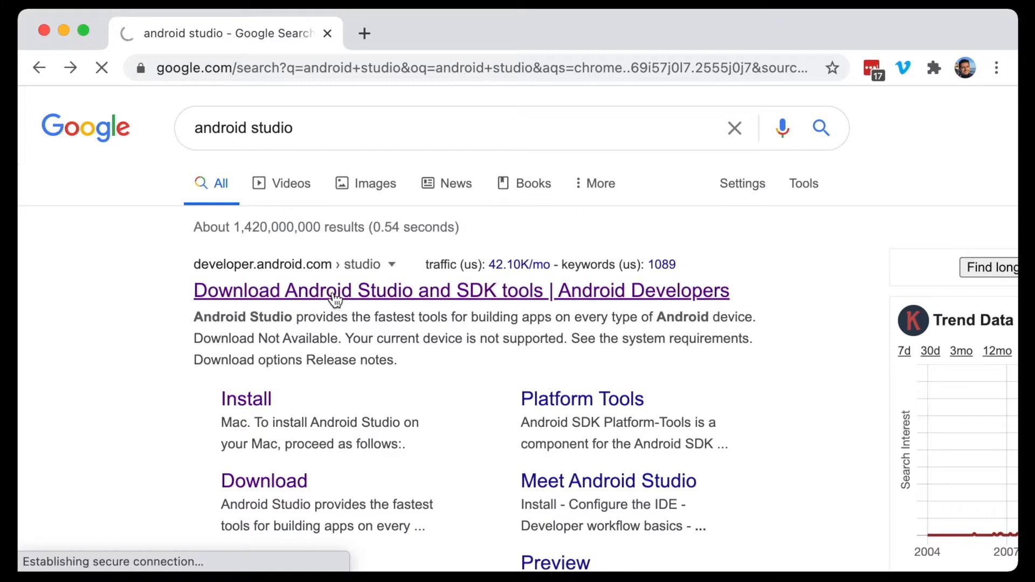
left_click(335, 291)
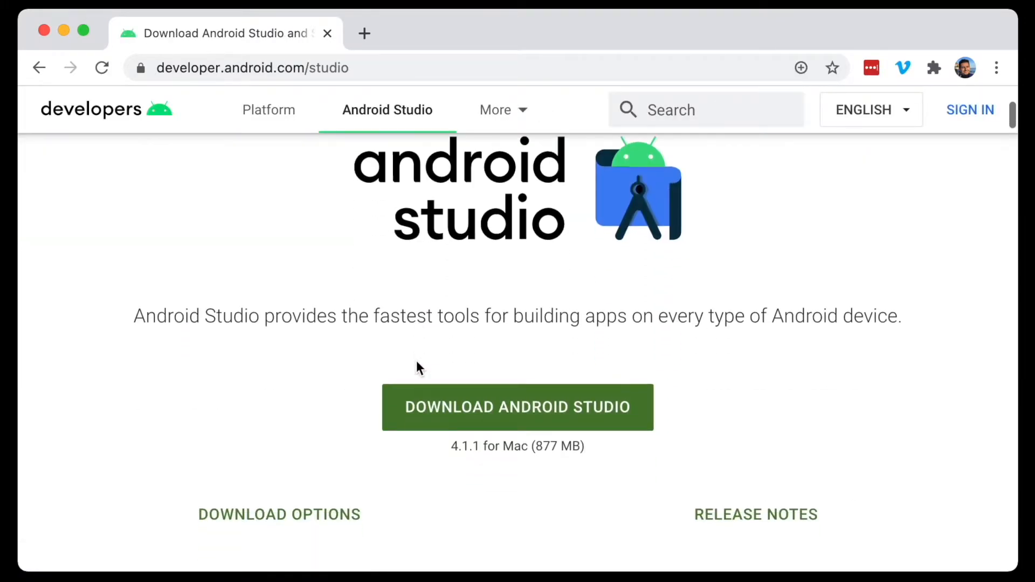
left_click(517, 407)
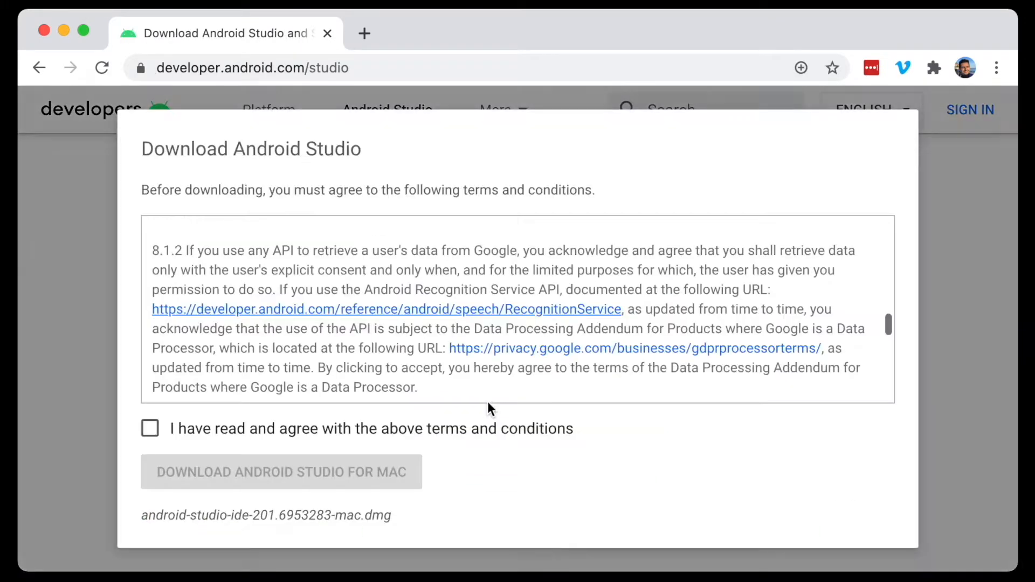
left_click(150, 429)
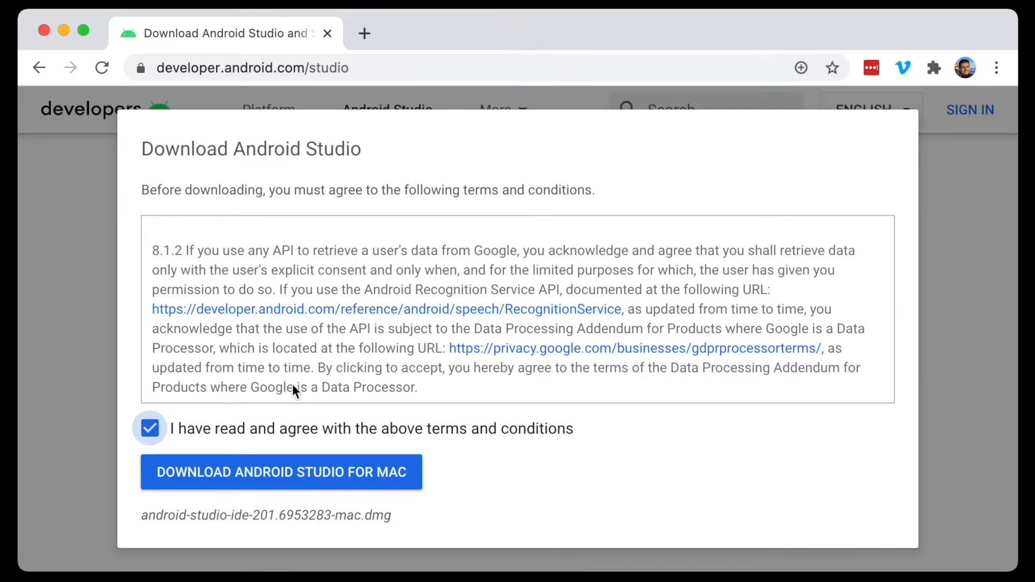
left_click(280, 472)
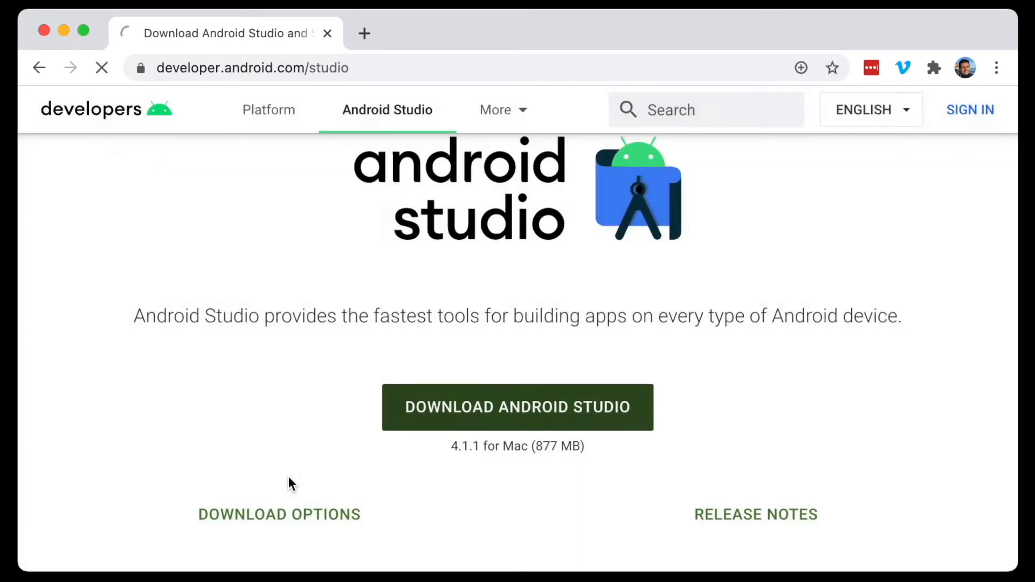
left_click(517, 406)
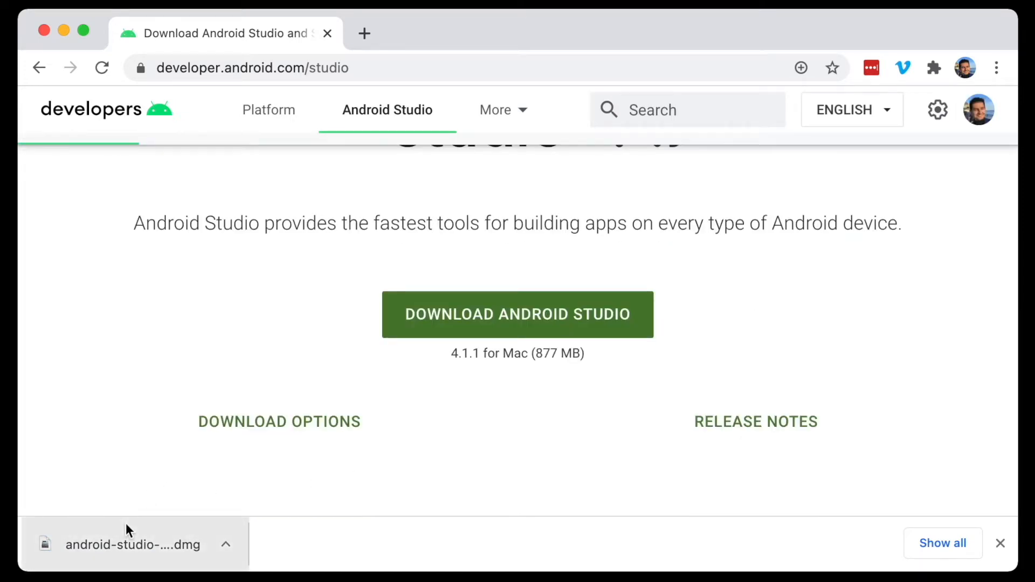
Open the Android Studio disk image, copy the app into Applications, and confirm it's there.
left_click(132, 544)
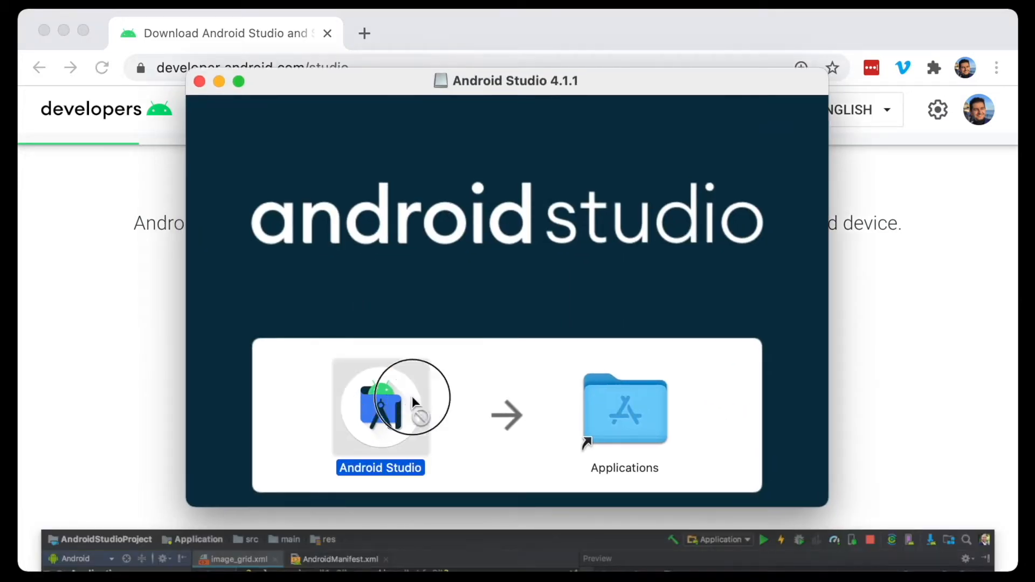
mouse_move(644, 404)
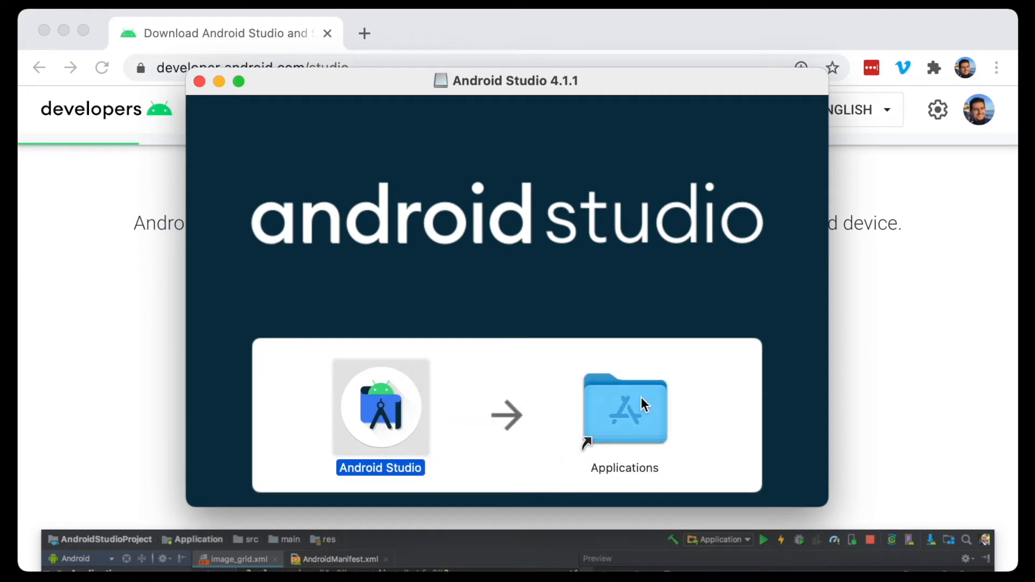
left_click_drag(380, 406, 624, 409)
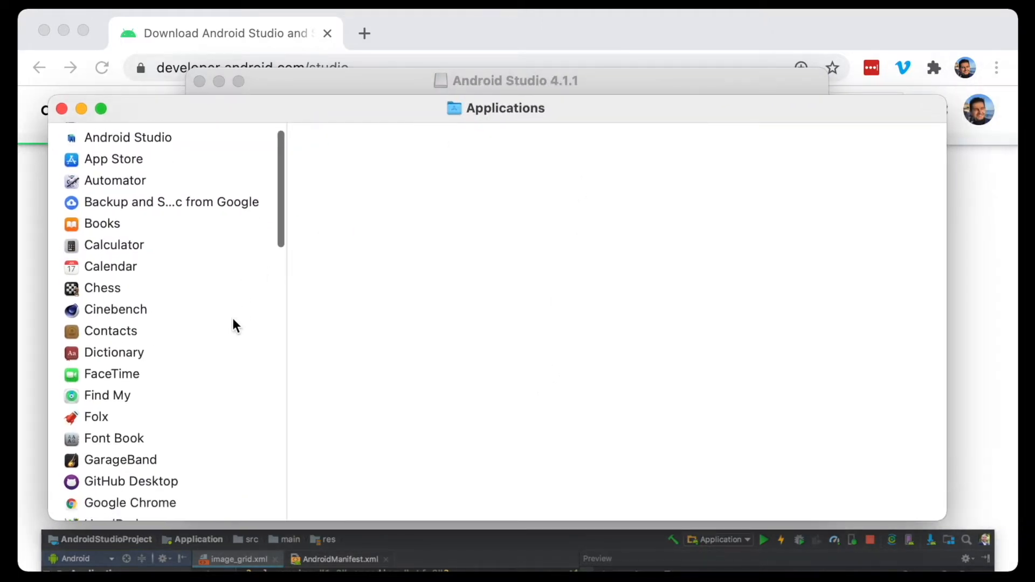
left_click(127, 159)
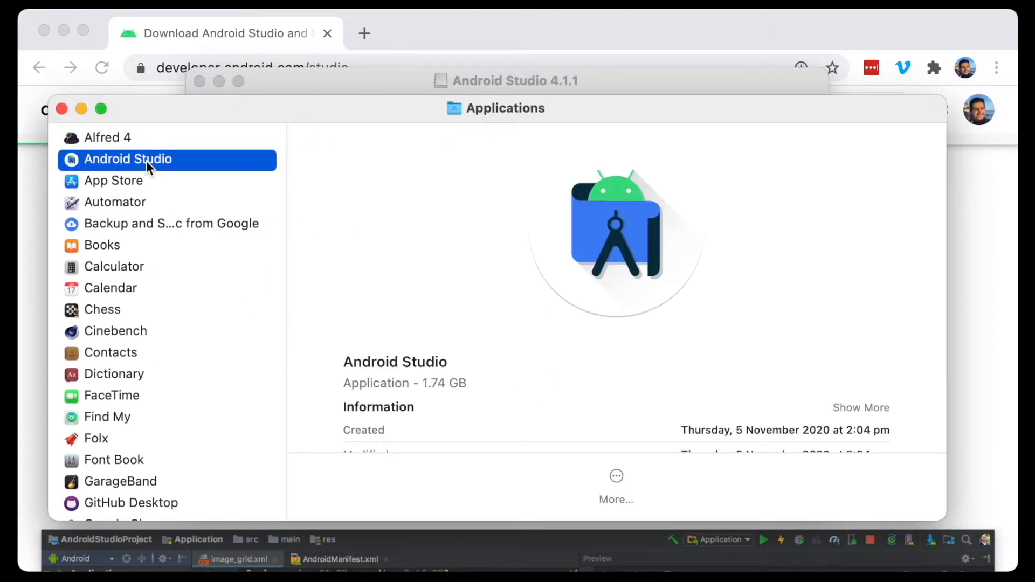
mouse_move(118, 138)
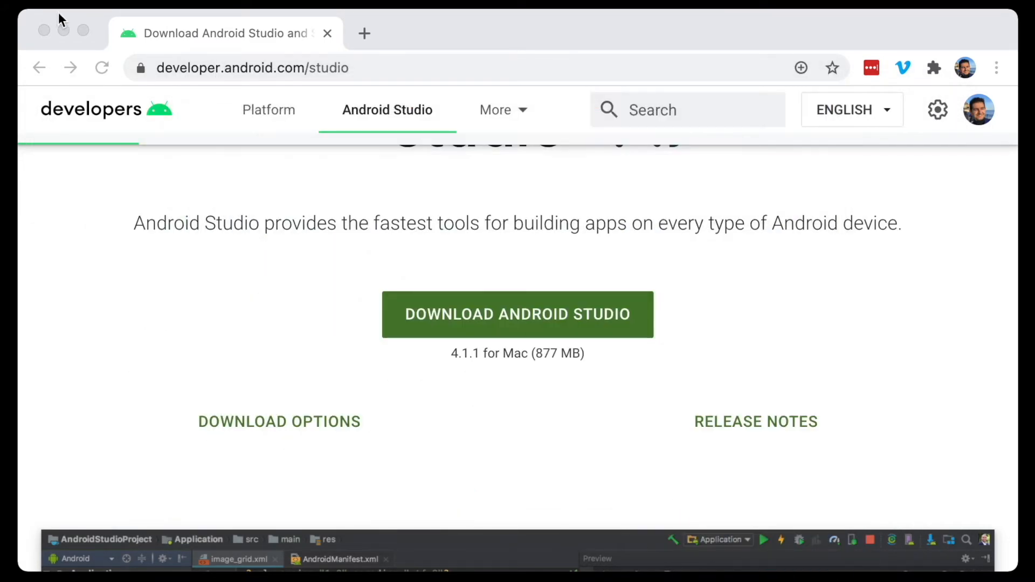
Decline usage statistics, skip the Kotlin update, and choose Standard setup with the Darcula theme.
left_click(517, 314)
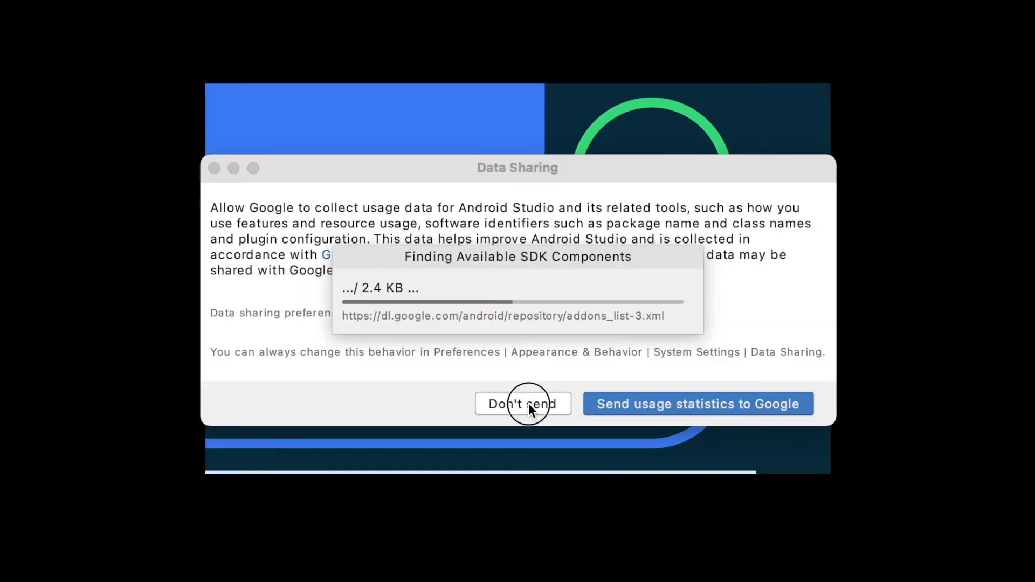
left_click(522, 403)
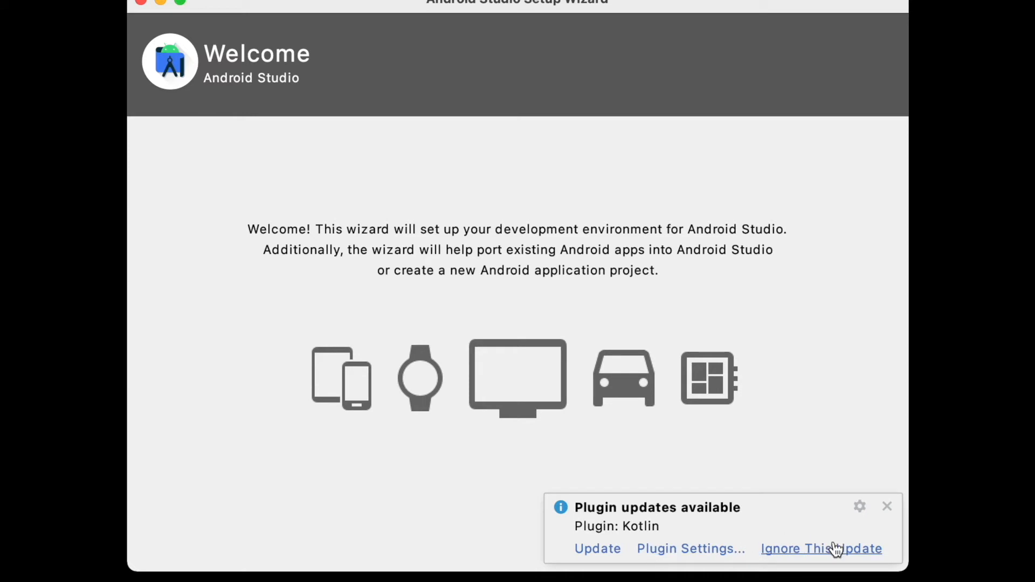
left_click(596, 548)
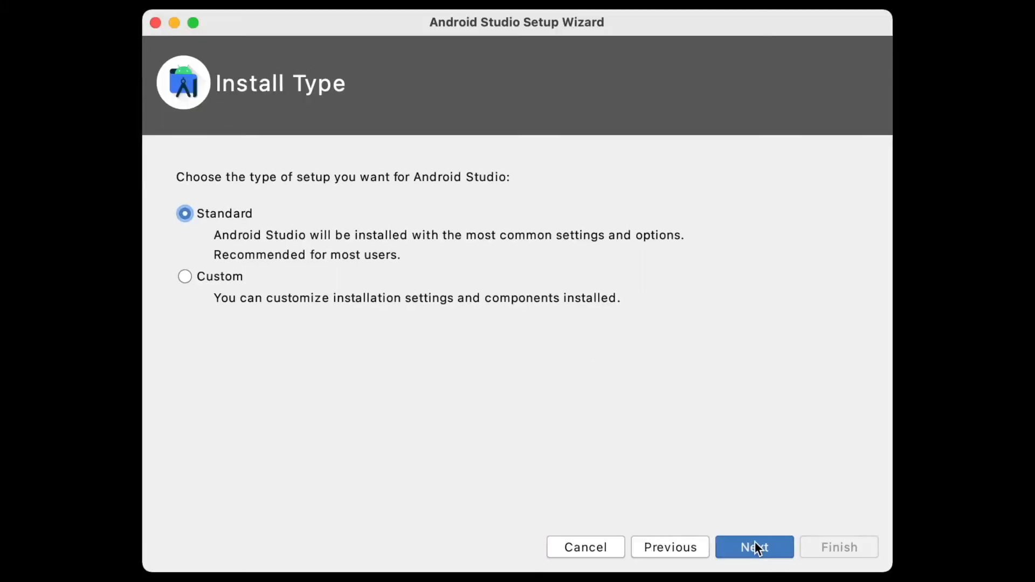
left_click(753, 547)
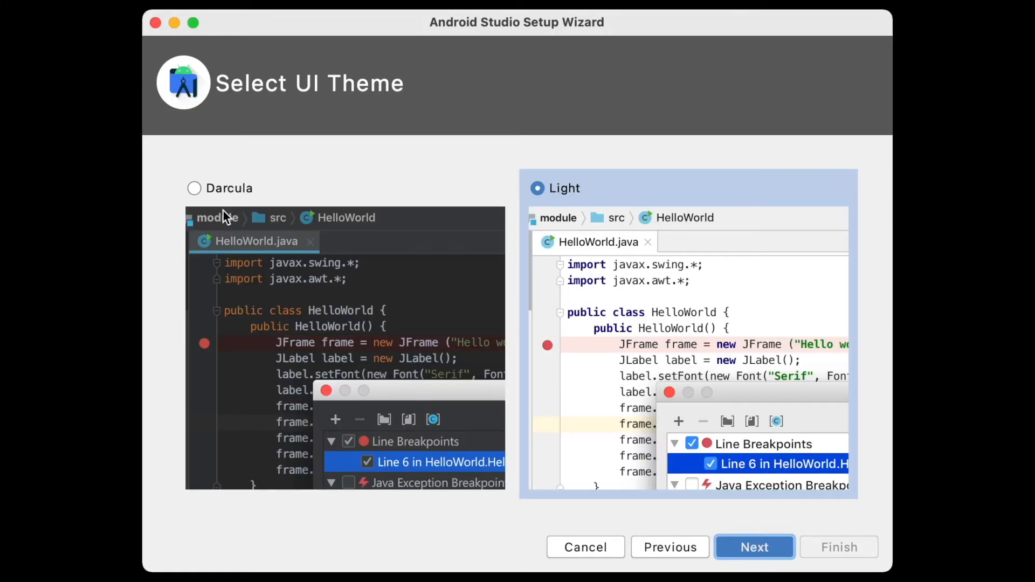
left_click(194, 188)
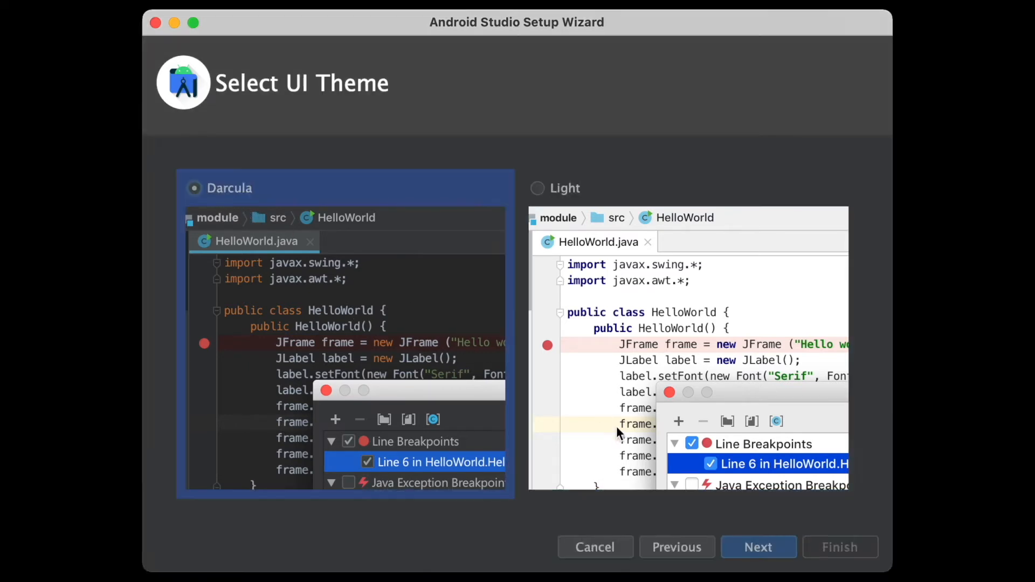
left_click(758, 547)
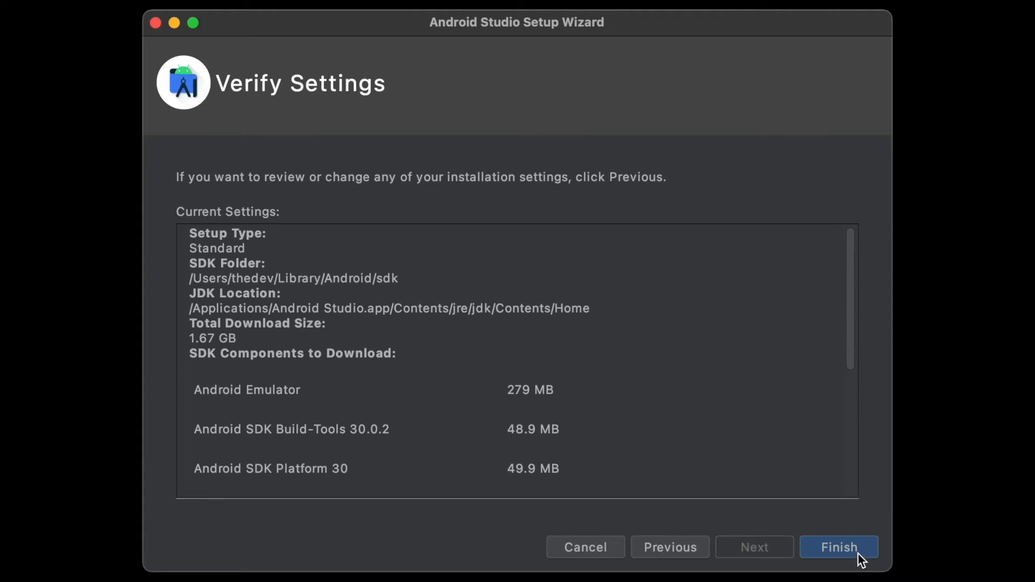
Download the SDK components despite the HAXM VT-x error and close the wizard.
left_click(839, 547)
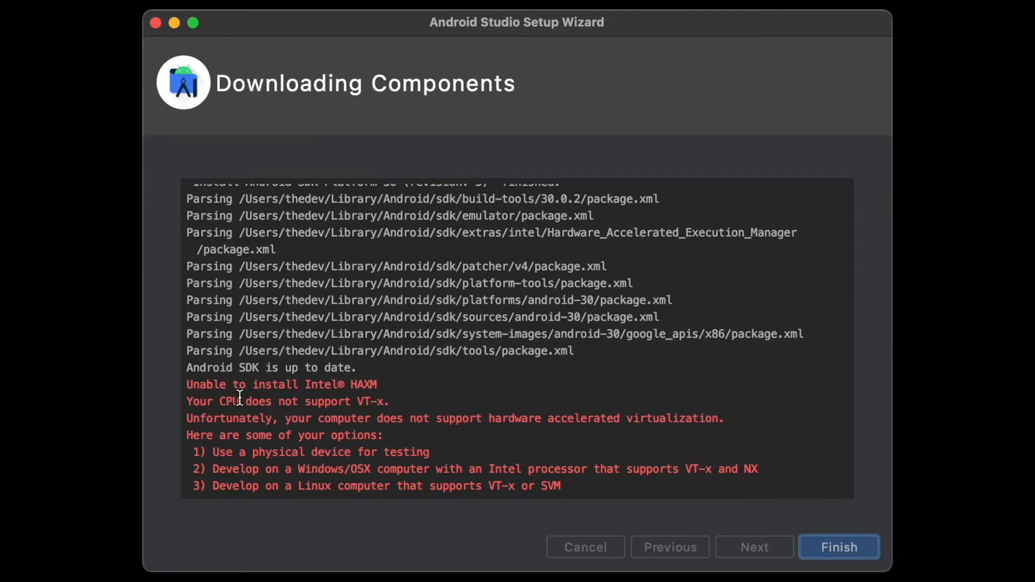
mouse_move(293, 393)
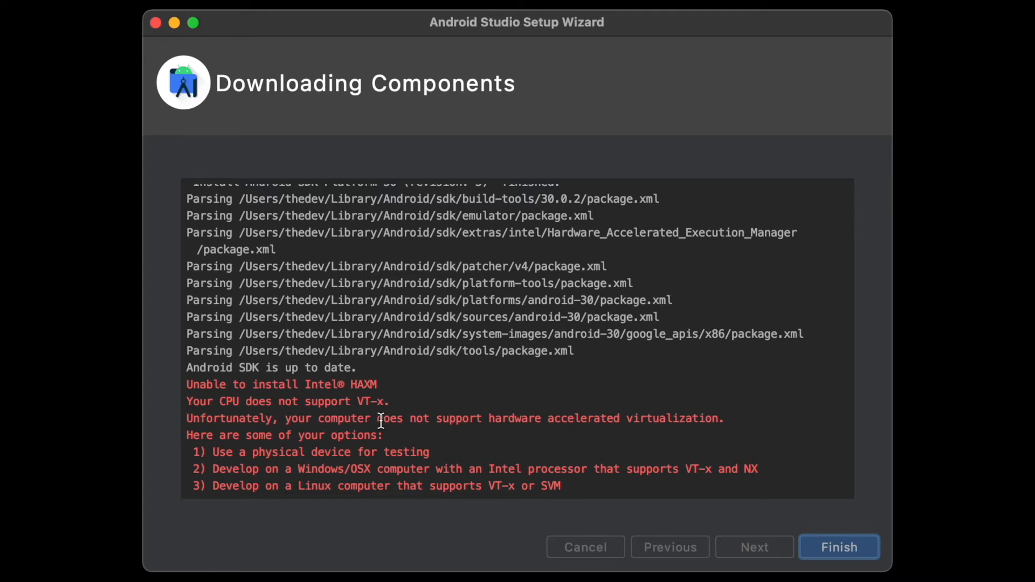
mouse_move(835, 546)
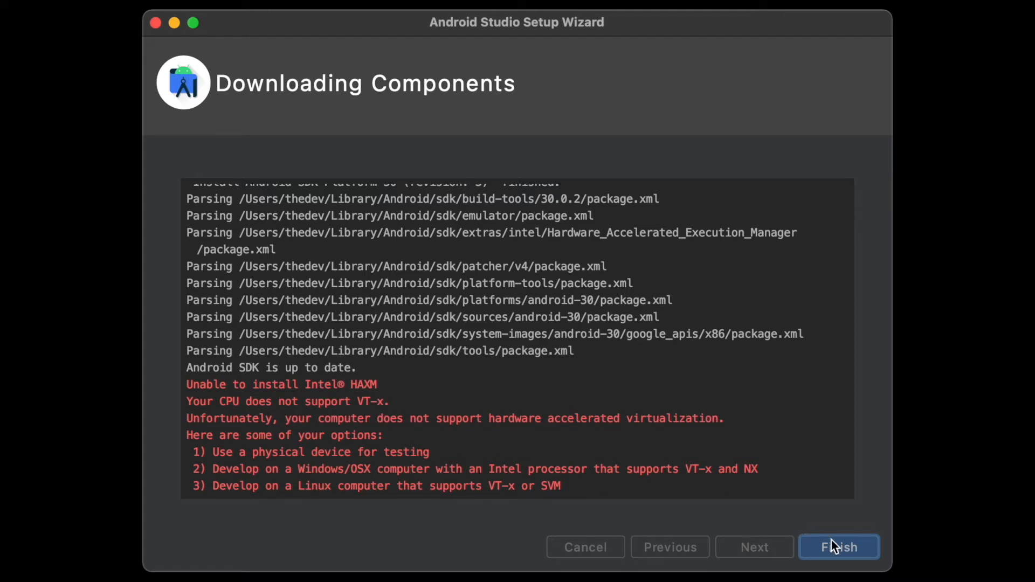
left_click(838, 546)
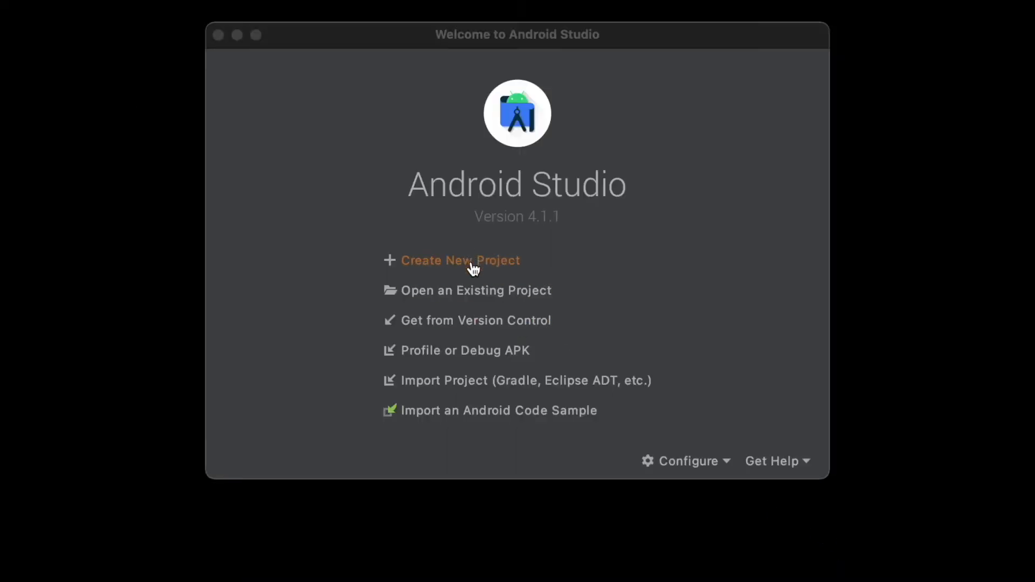
Create the Kotlin project My Application from the Bottom Navigation Activity template with default settings.
left_click(460, 260)
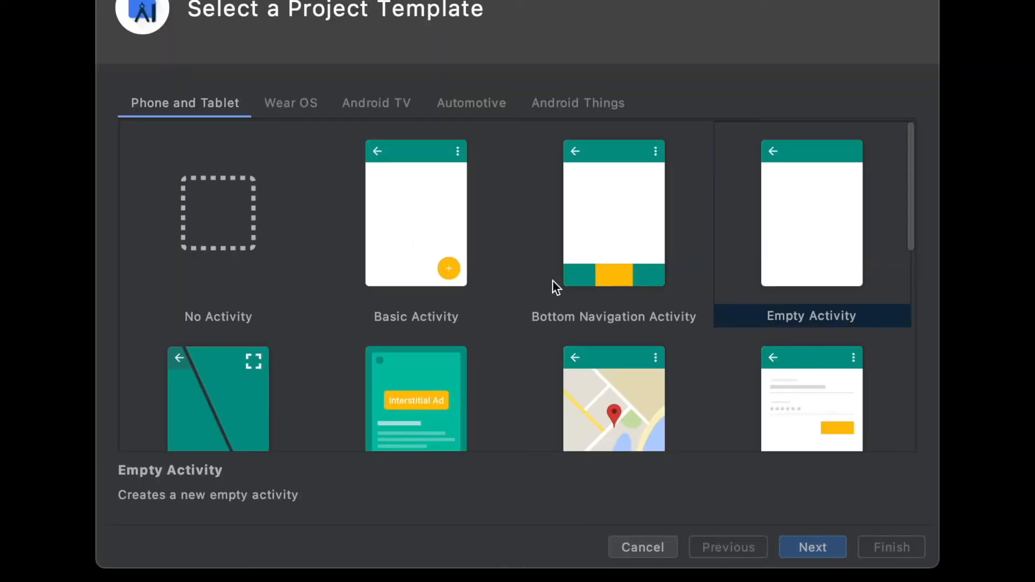
scroll("down", 3)
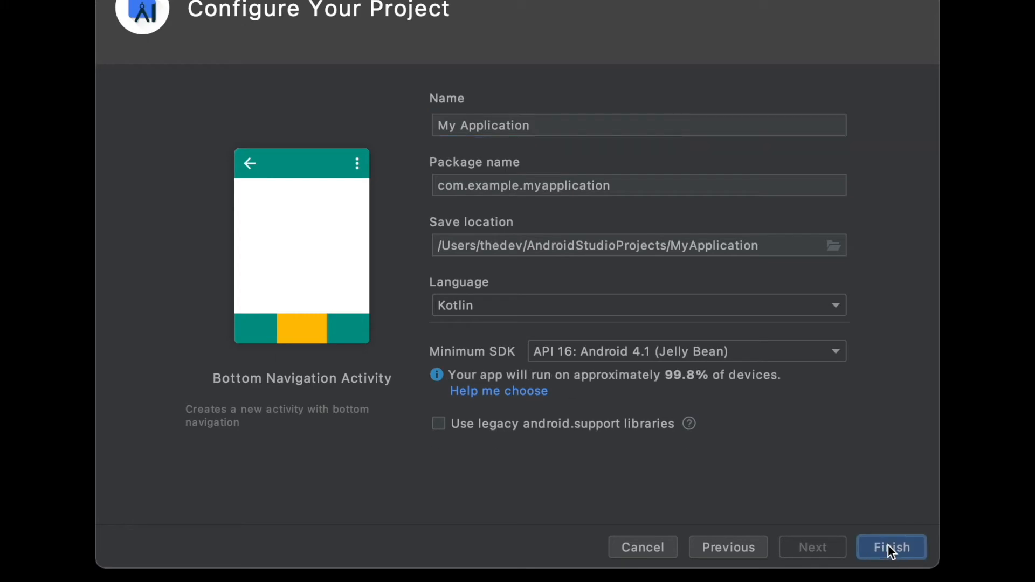
left_click(891, 547)
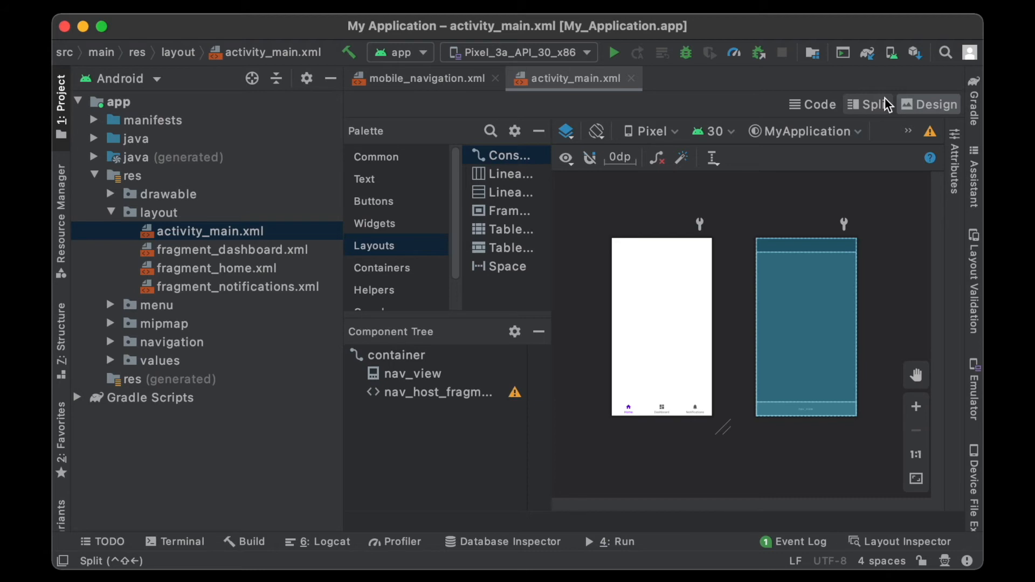
mouse_move(889, 104)
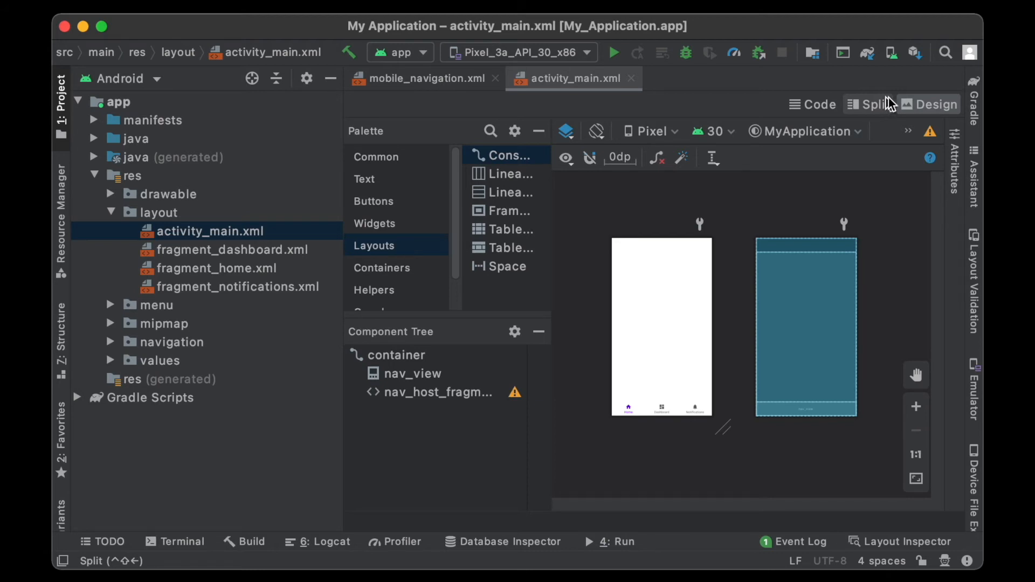
In AVD Manager, review the Pixel 3a API 30 device's configuration and VT-x warning, then confirm.
left_click(891, 53)
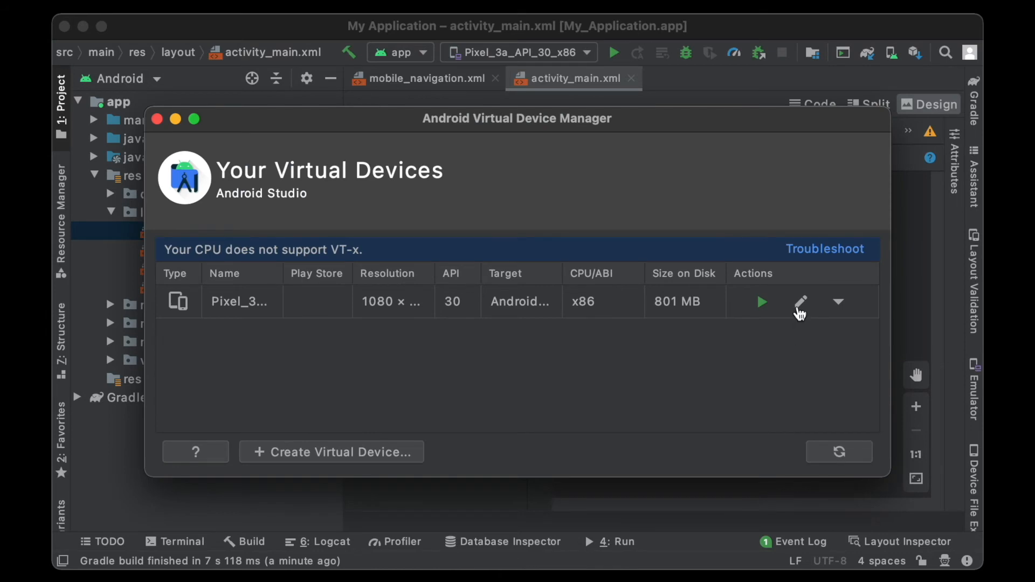
left_click(799, 302)
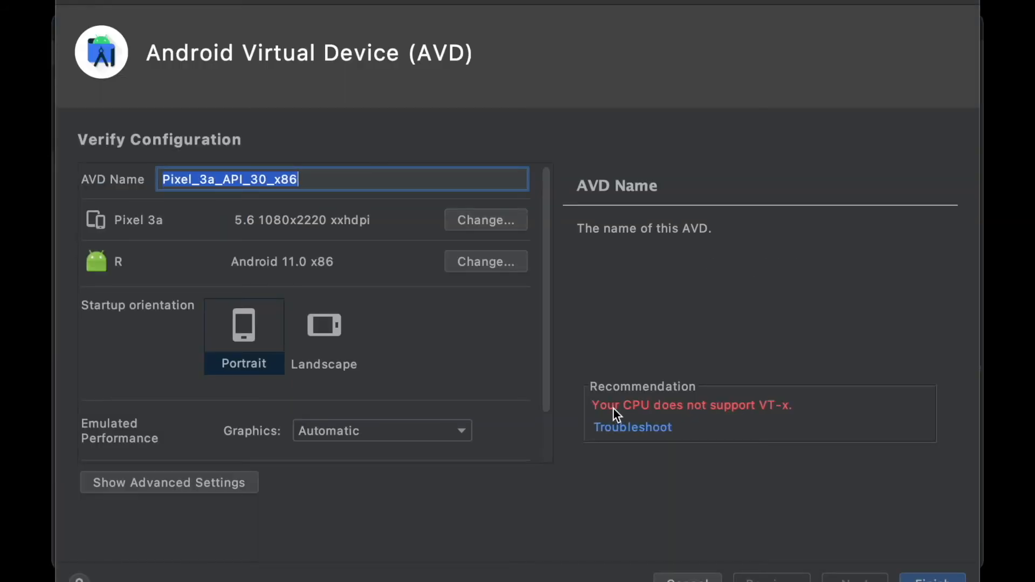
mouse_move(735, 420)
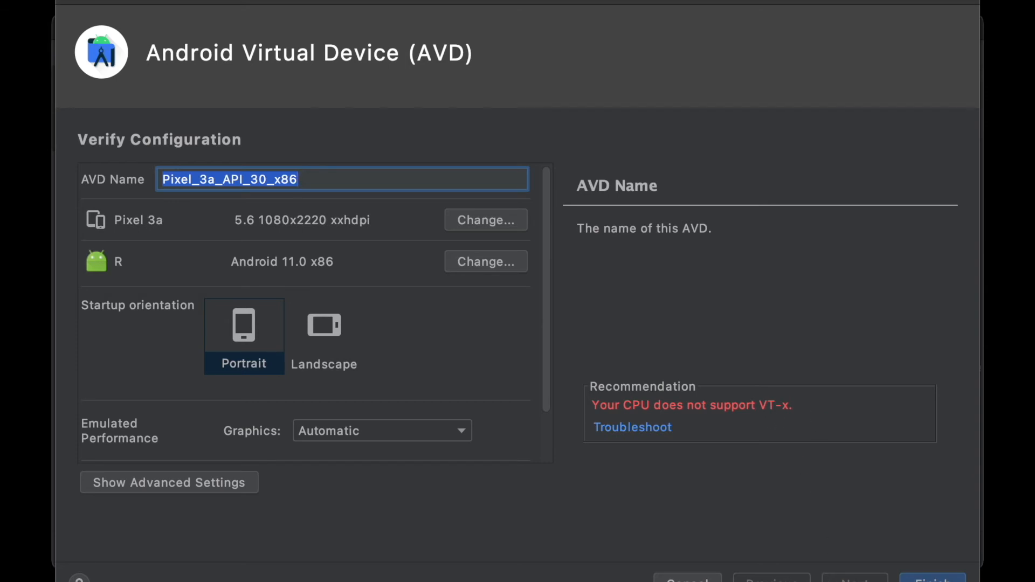
mouse_move(520, 367)
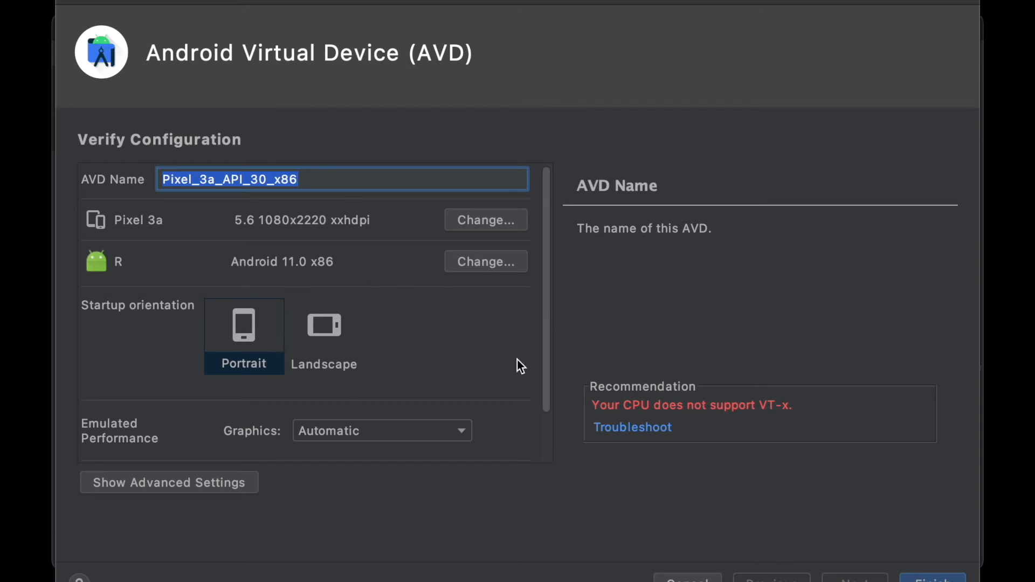
left_click(931, 580)
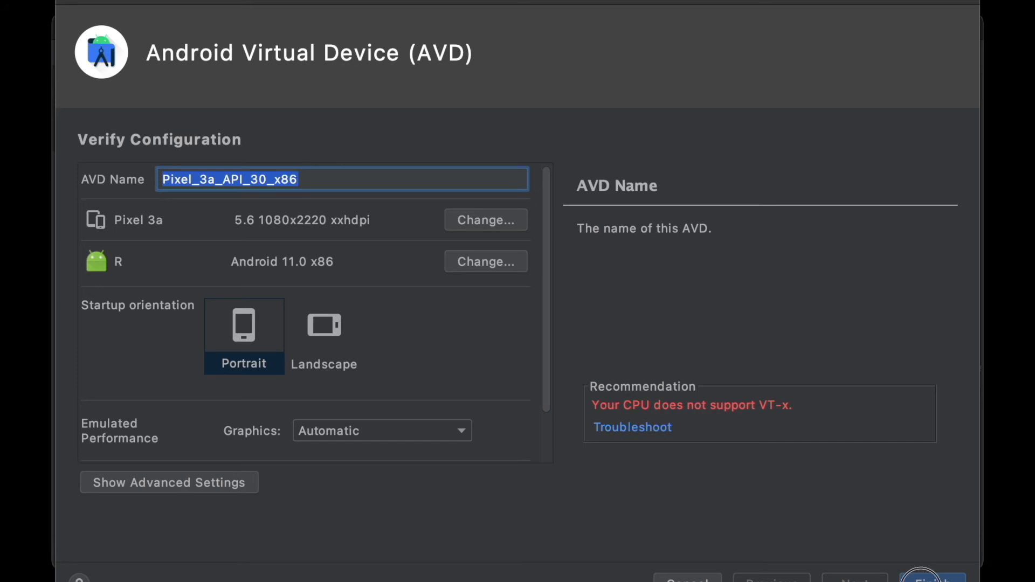
left_click(930, 580)
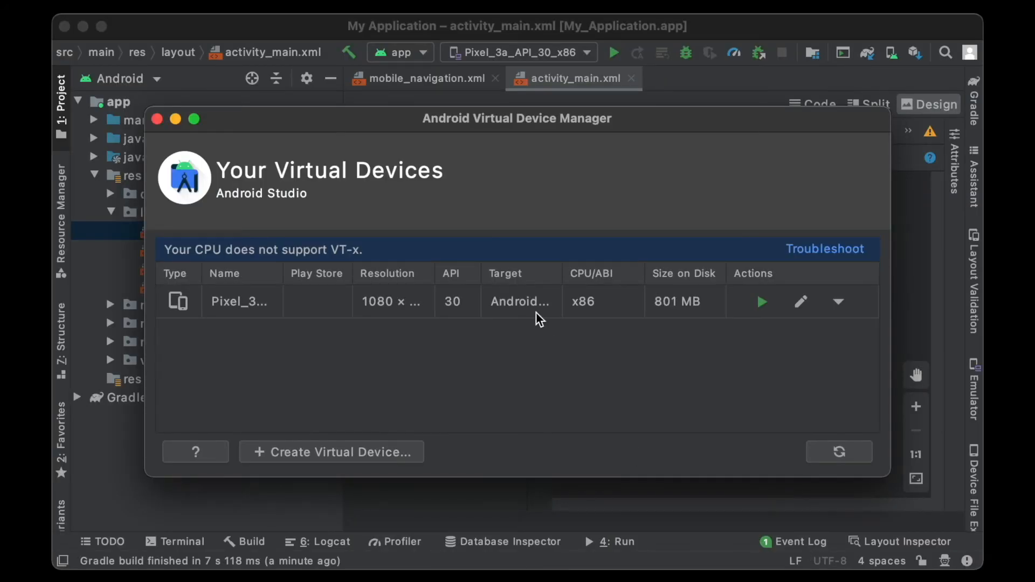
mouse_move(663, 353)
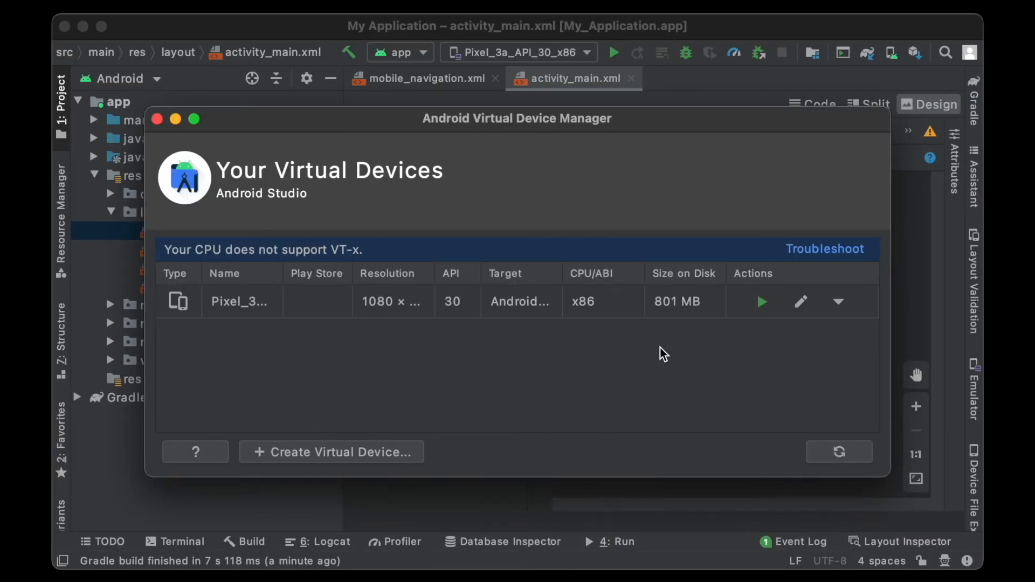